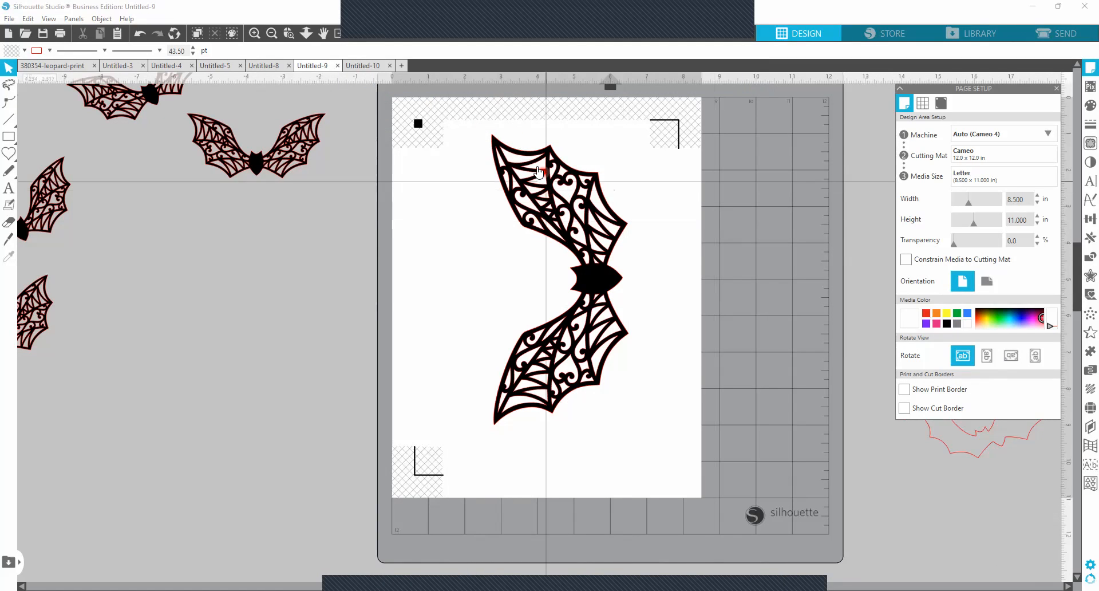
mouse_move(624, 166)
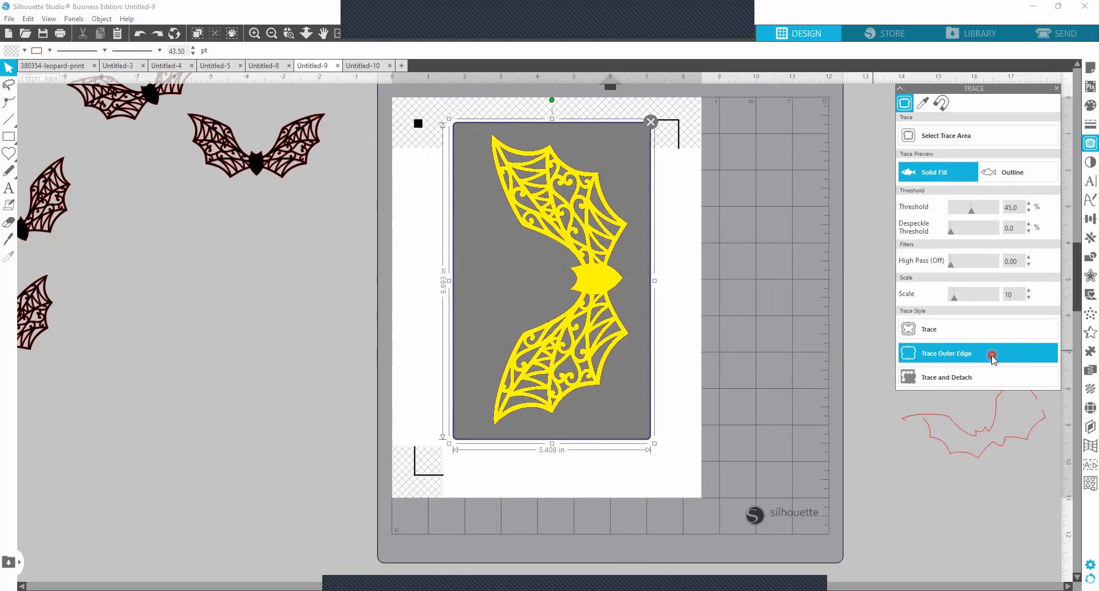
mouse_move(992, 354)
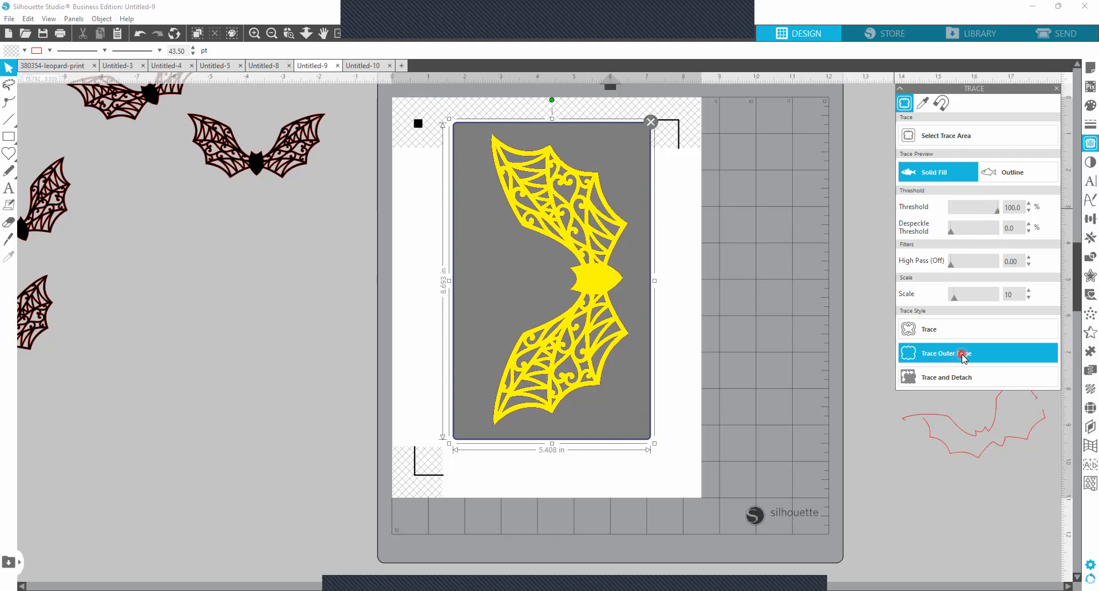
- Trace only the bat's outer edge with Trace Outer Edge, moving the lacy original aside
click(977, 352)
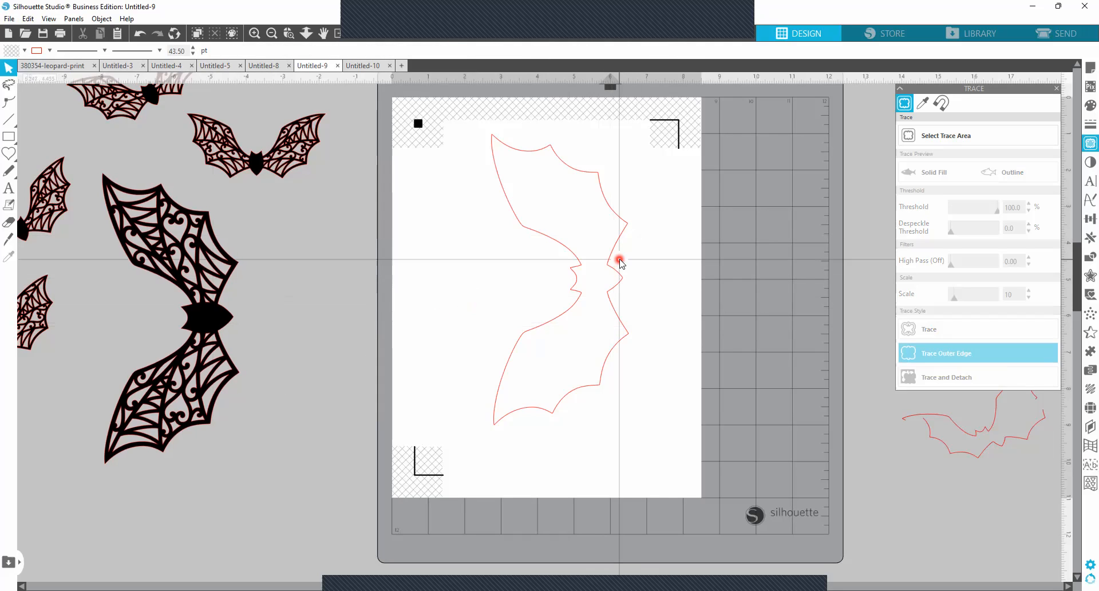
- Change the traced bat outline's line colour to black and bring up its Line Style settings
click(615, 256)
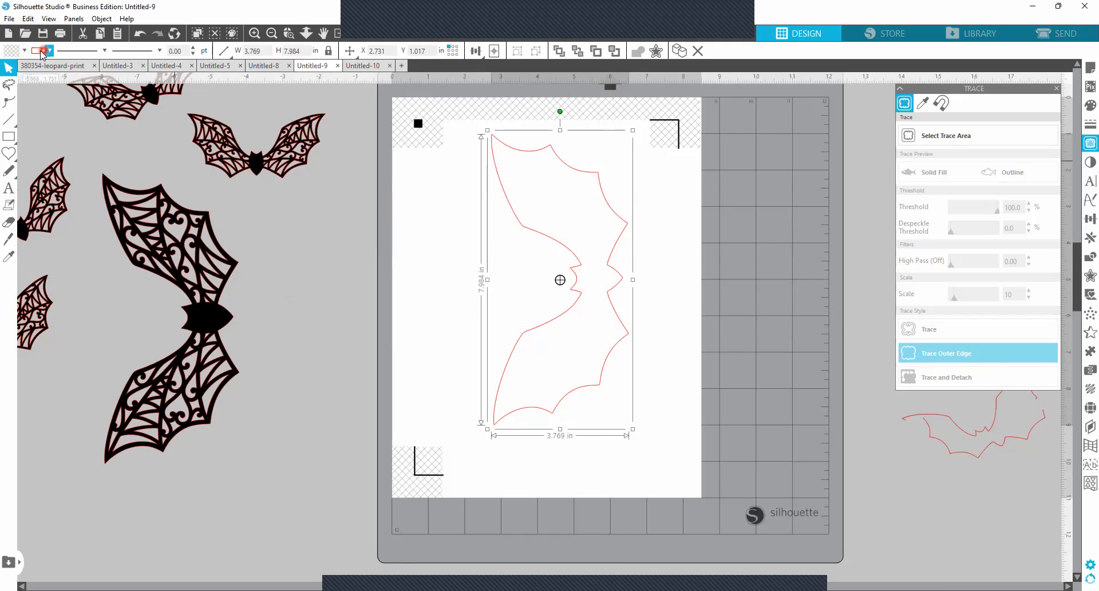
click(49, 50)
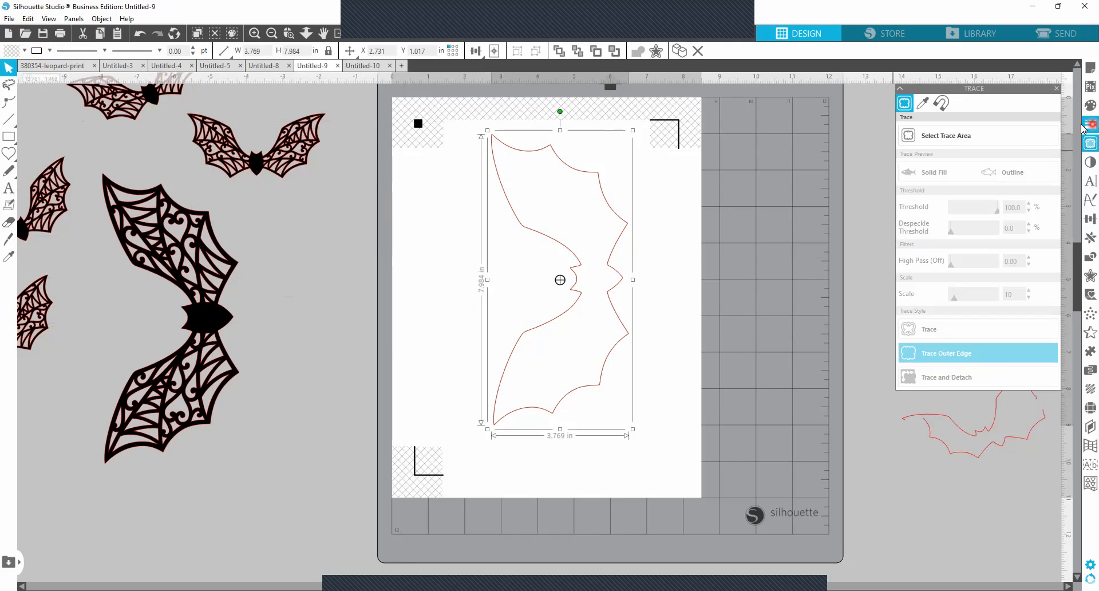
click(1091, 126)
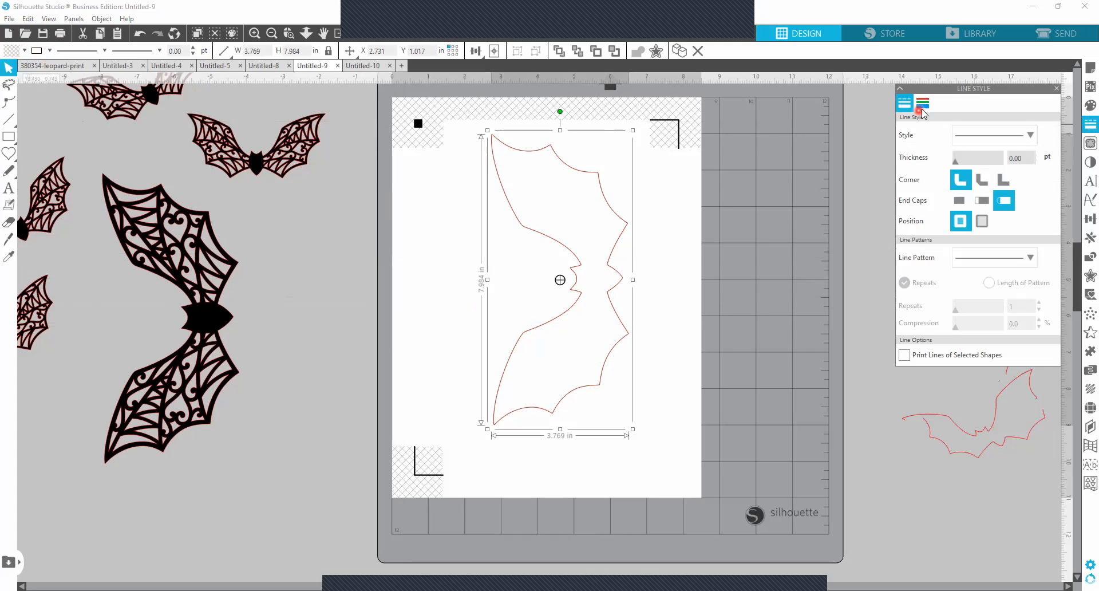
click(922, 103)
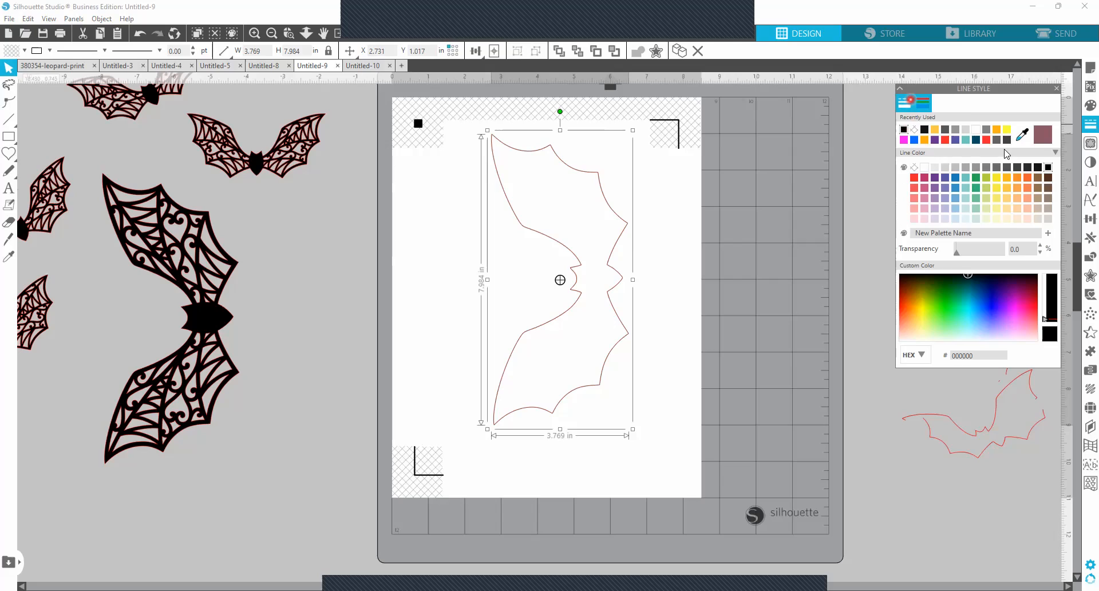
click(921, 102)
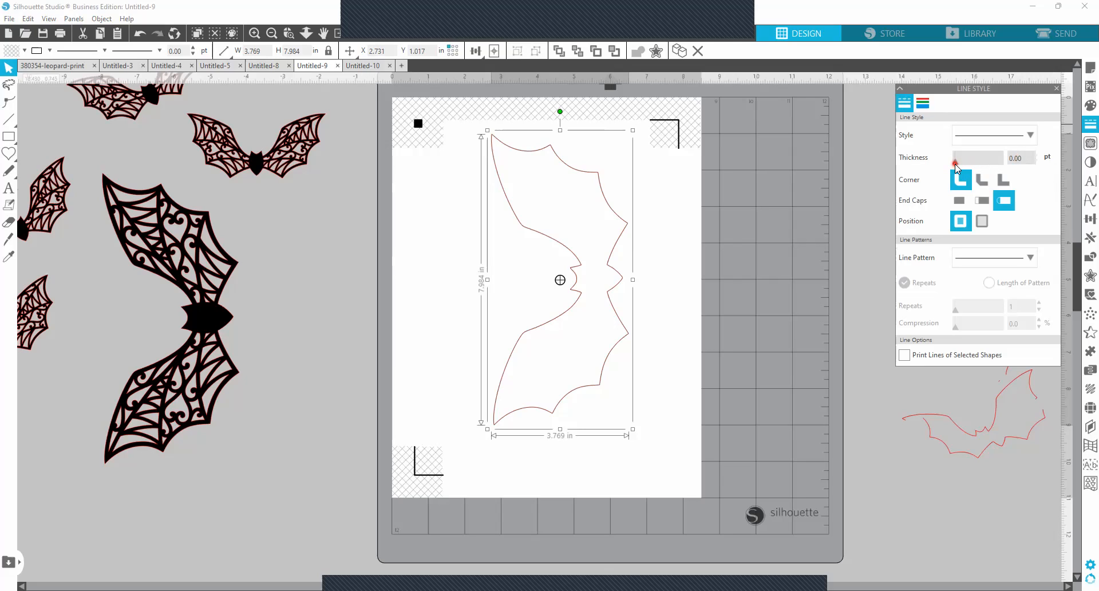
- Thicken the bat outline's line to 4.75 pt and switch to the Send view
click(966, 161)
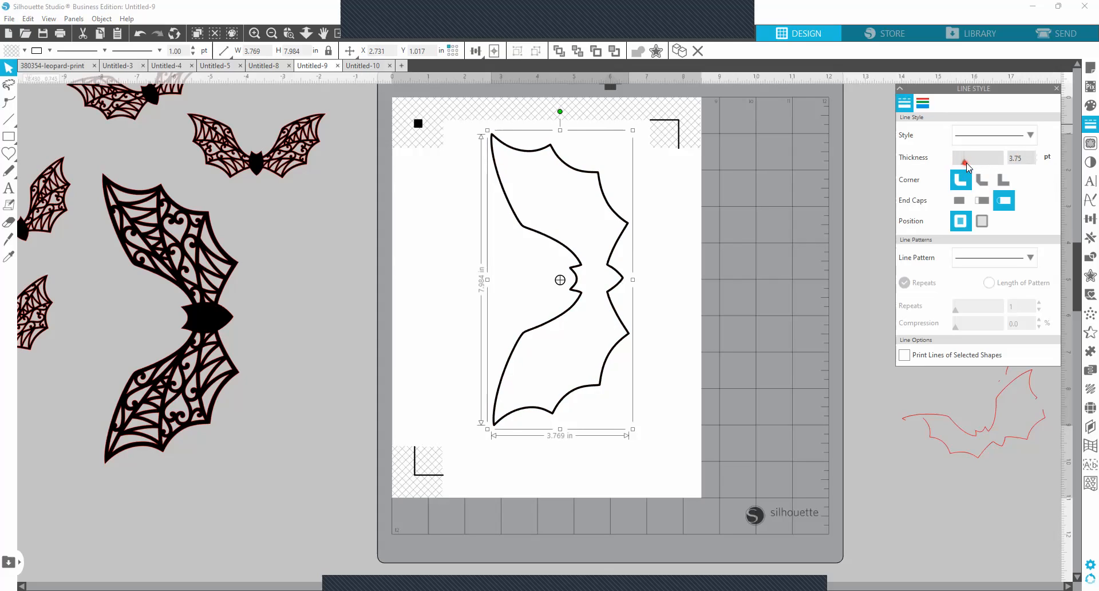
click(965, 162)
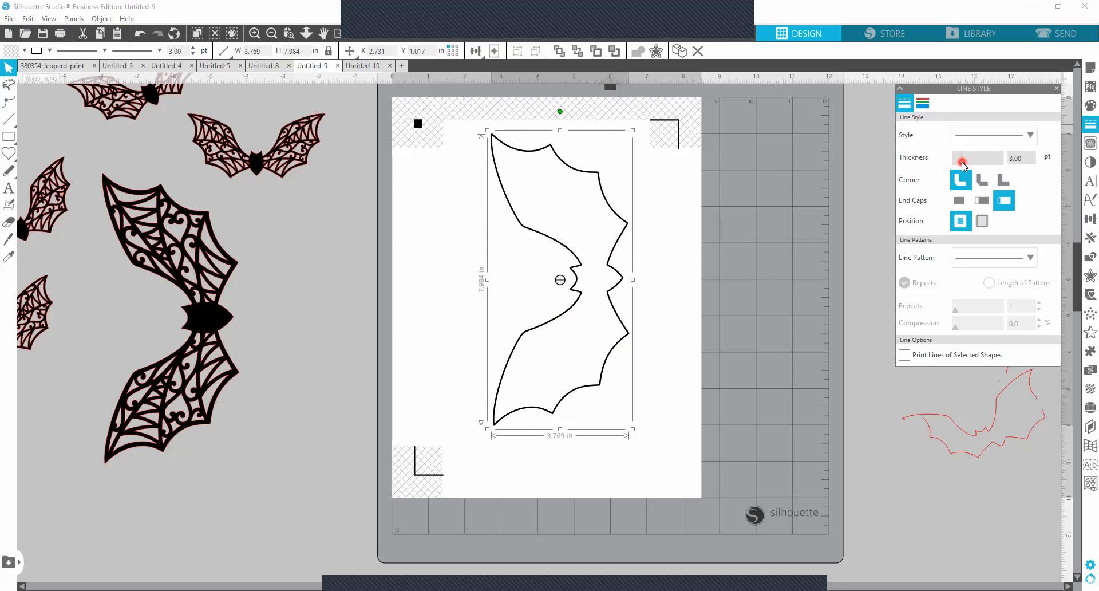
click(964, 156)
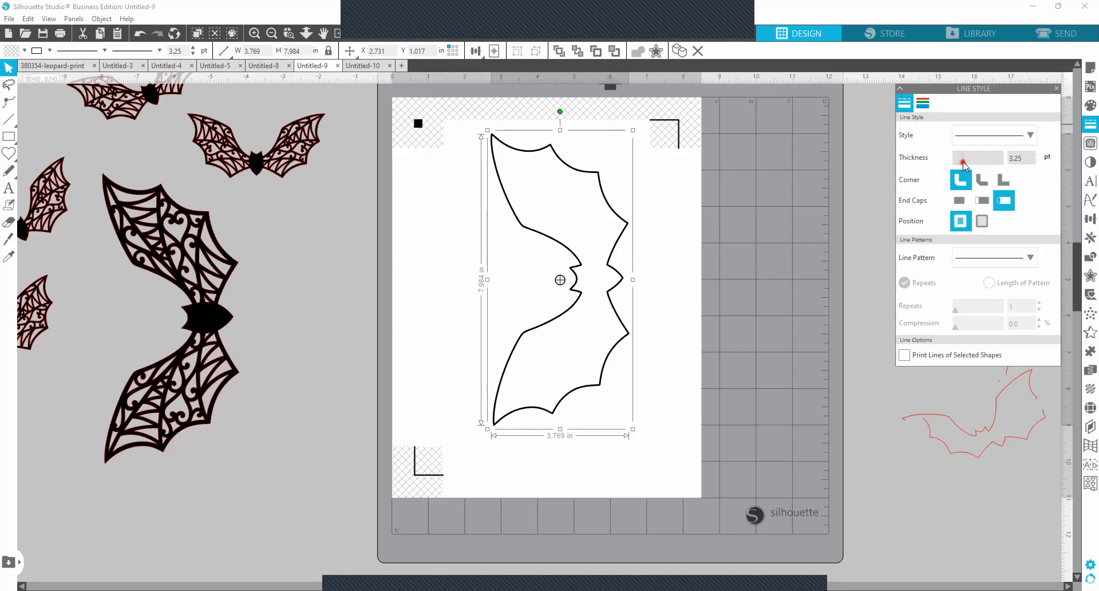
drag(961, 158, 977, 157)
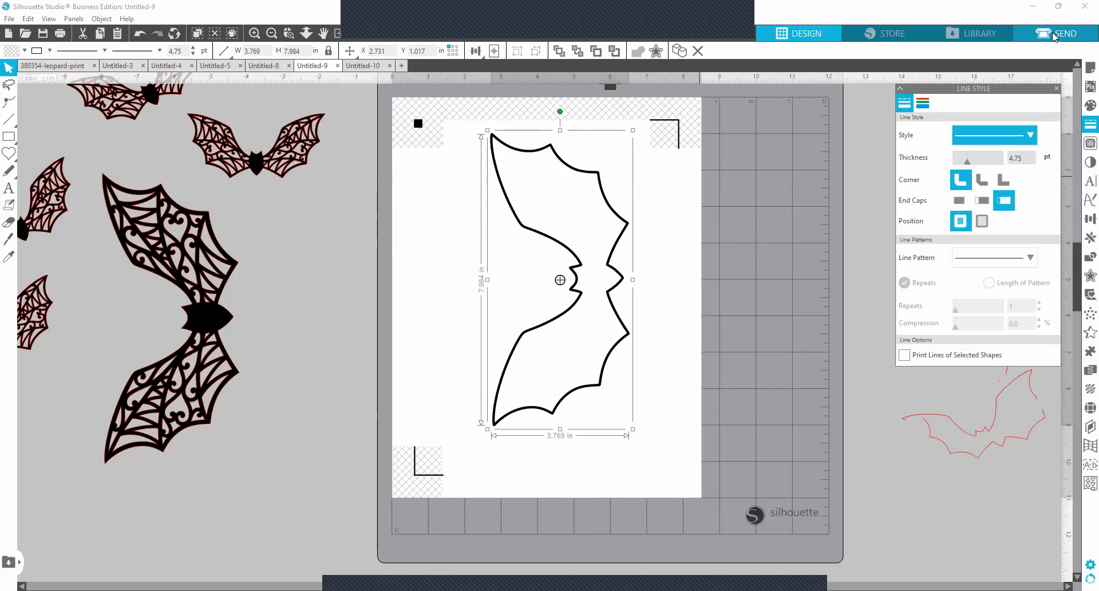
click(1060, 33)
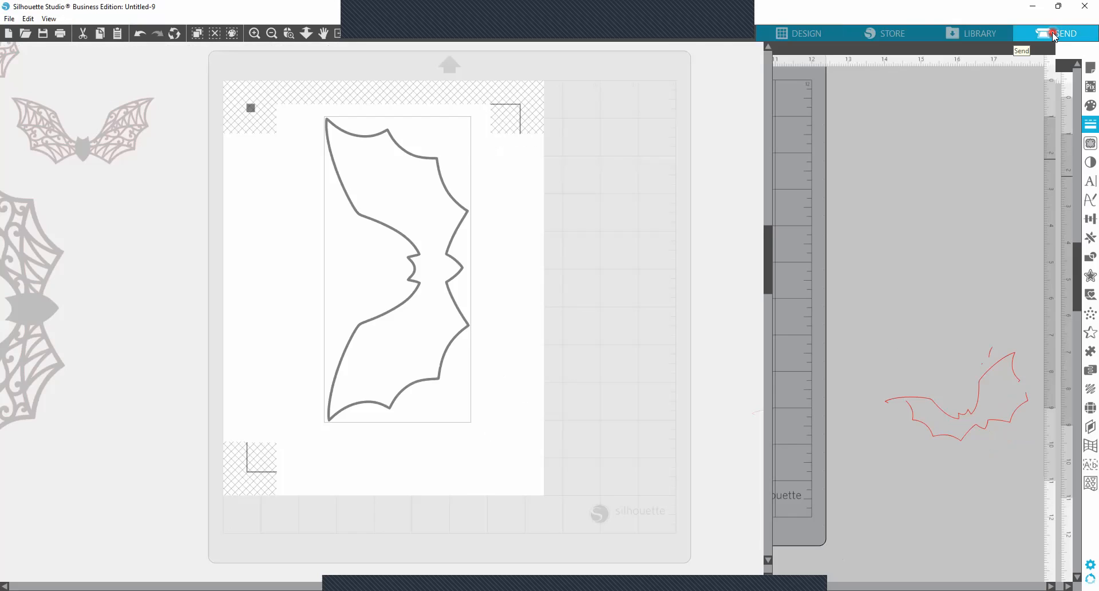
- Review the Send panel's plain cardstock cut settings with the Cameo 4 ready
click(1064, 33)
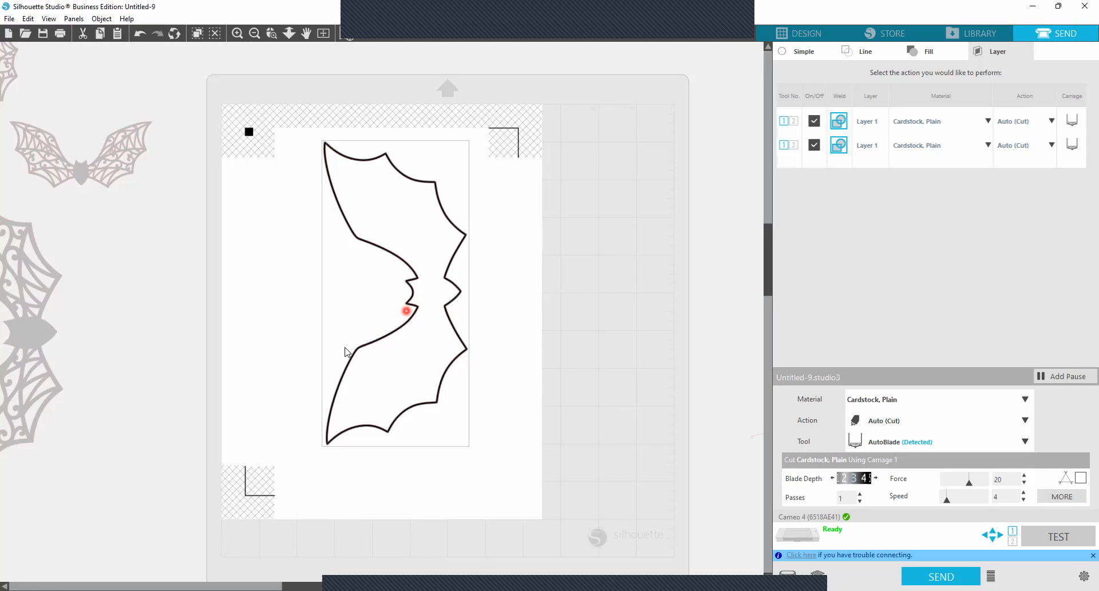
mouse_move(428, 274)
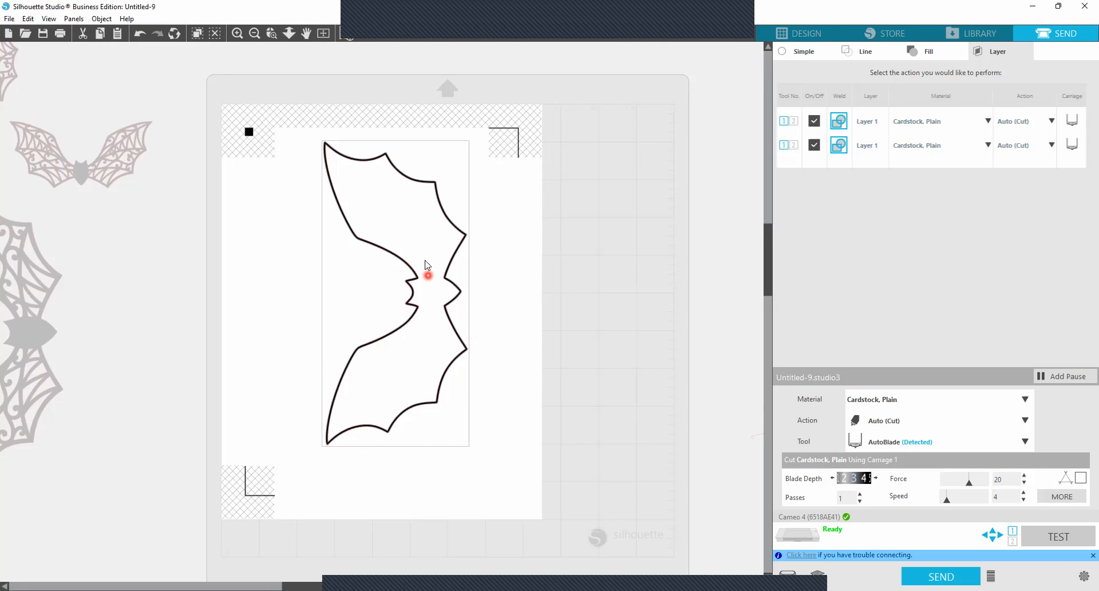
click(806, 33)
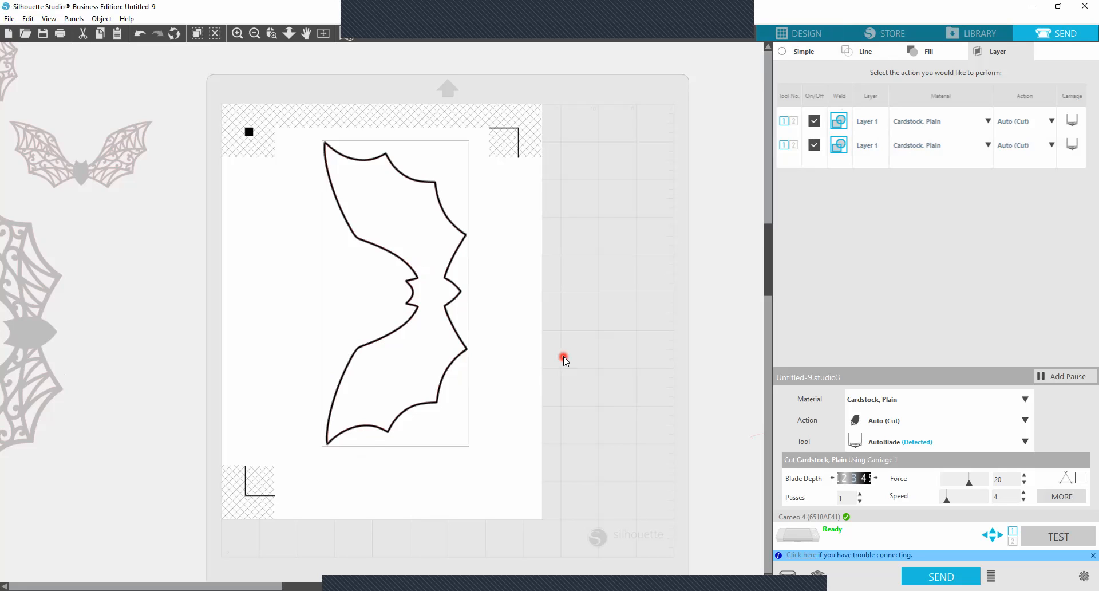
mouse_move(475, 278)
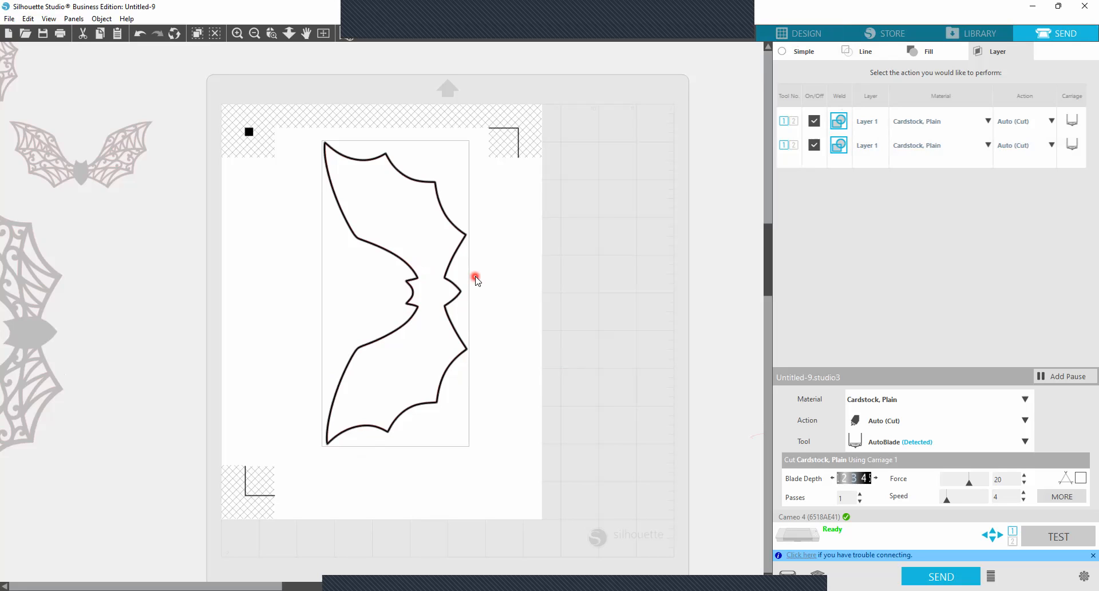
mouse_move(459, 250)
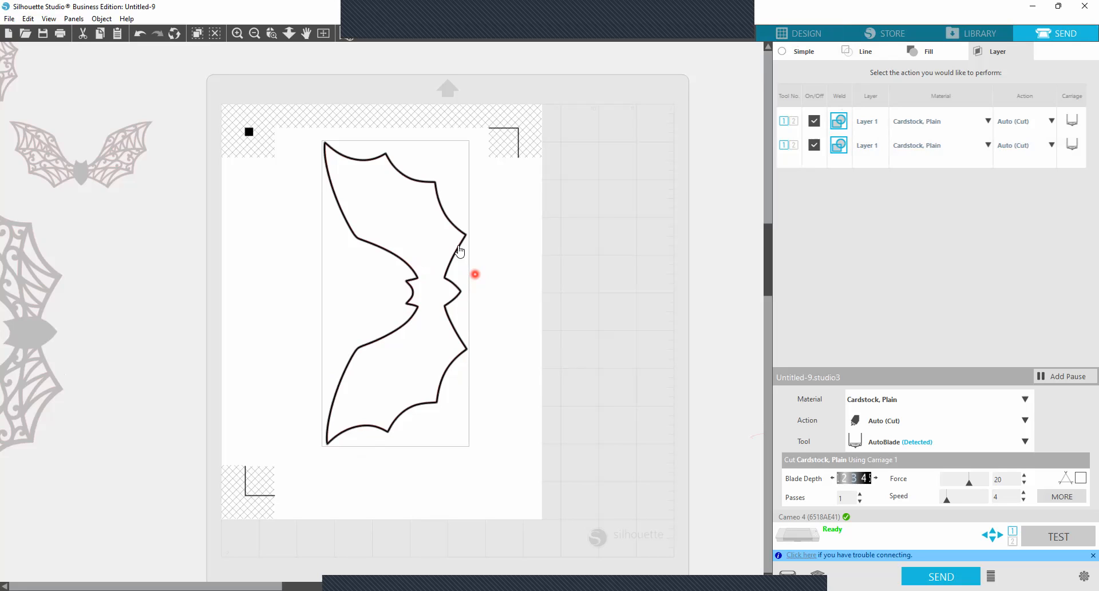